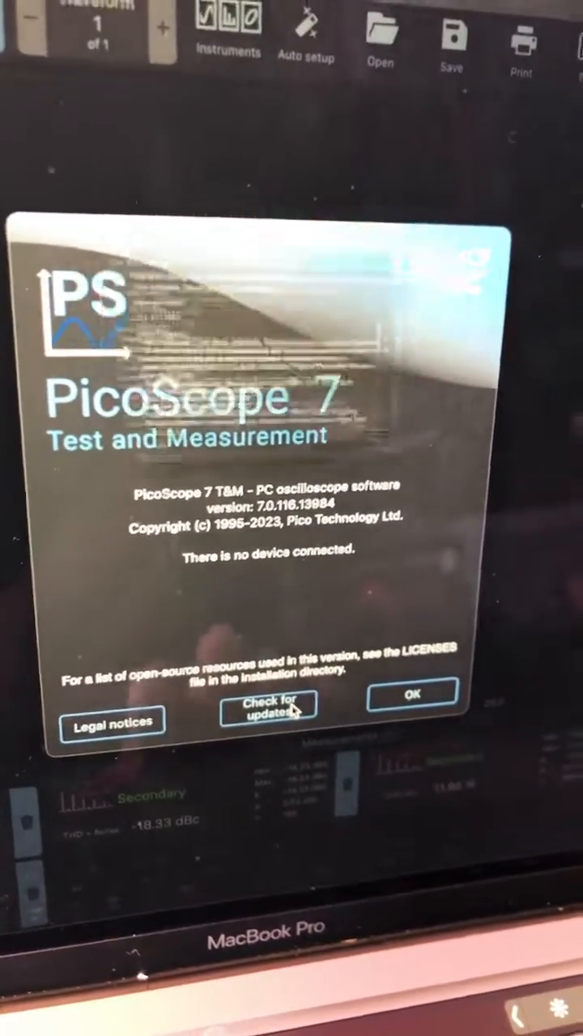
- Check for updates and accept downloading PicoScope version 7.1.13.17054
left_click(267, 717)
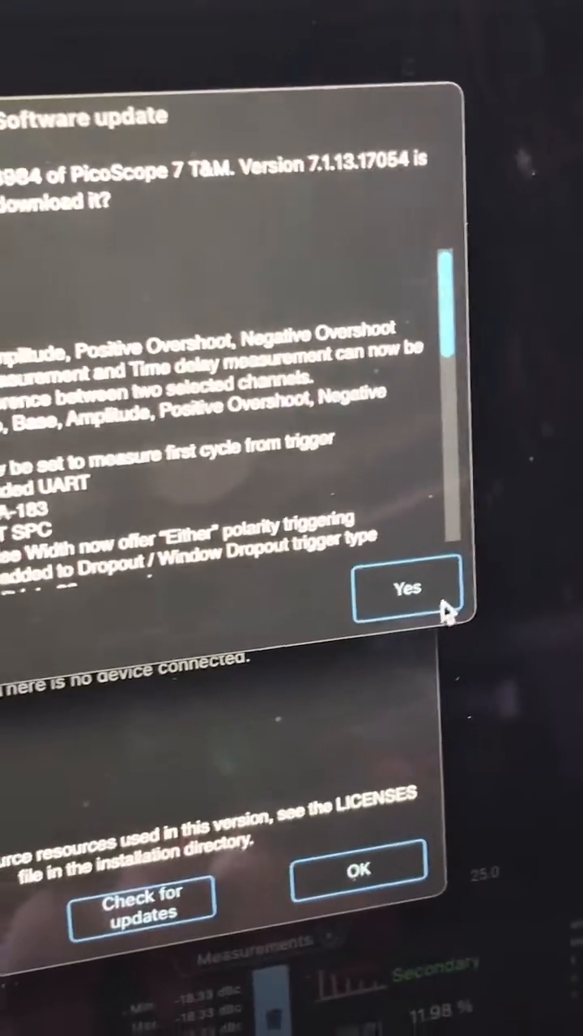
left_click(407, 590)
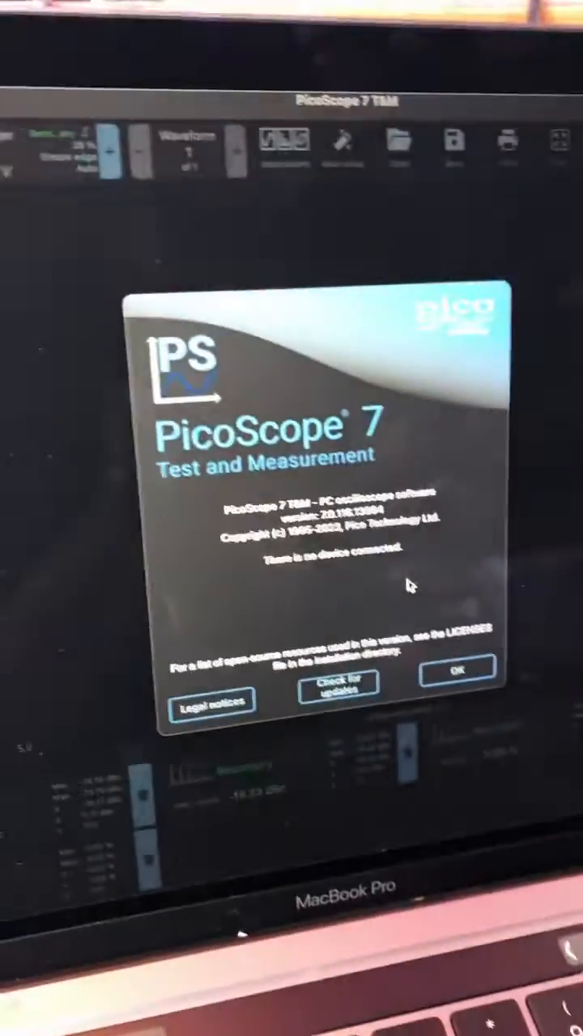